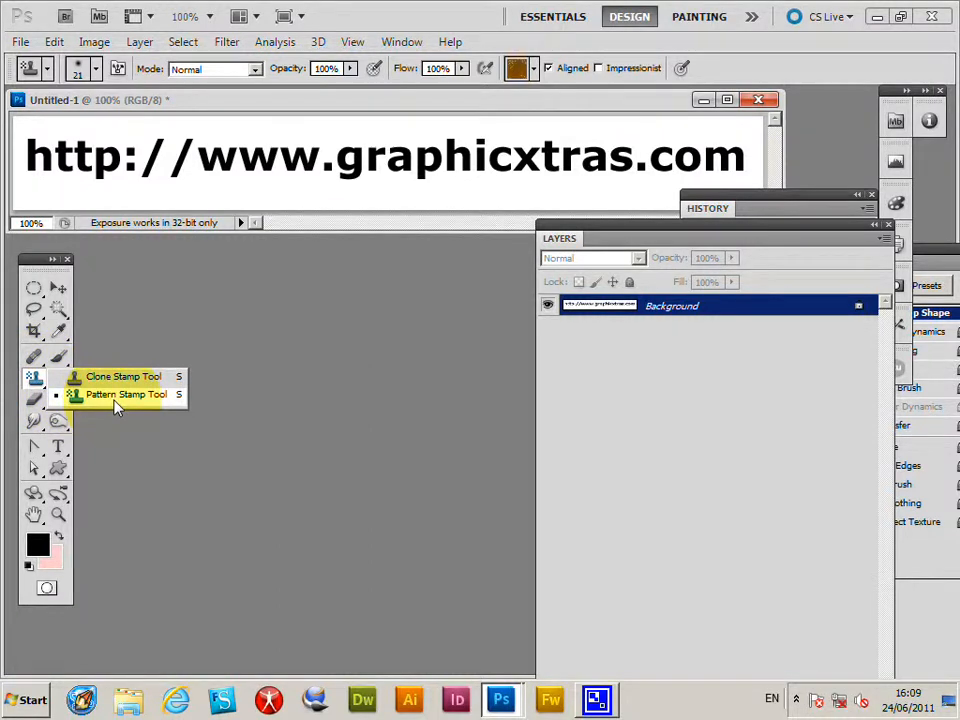
- Activate the Pattern Stamp tool and bring up its pattern swatch library
{"action": "left_click", "coordinate": [128, 394]}
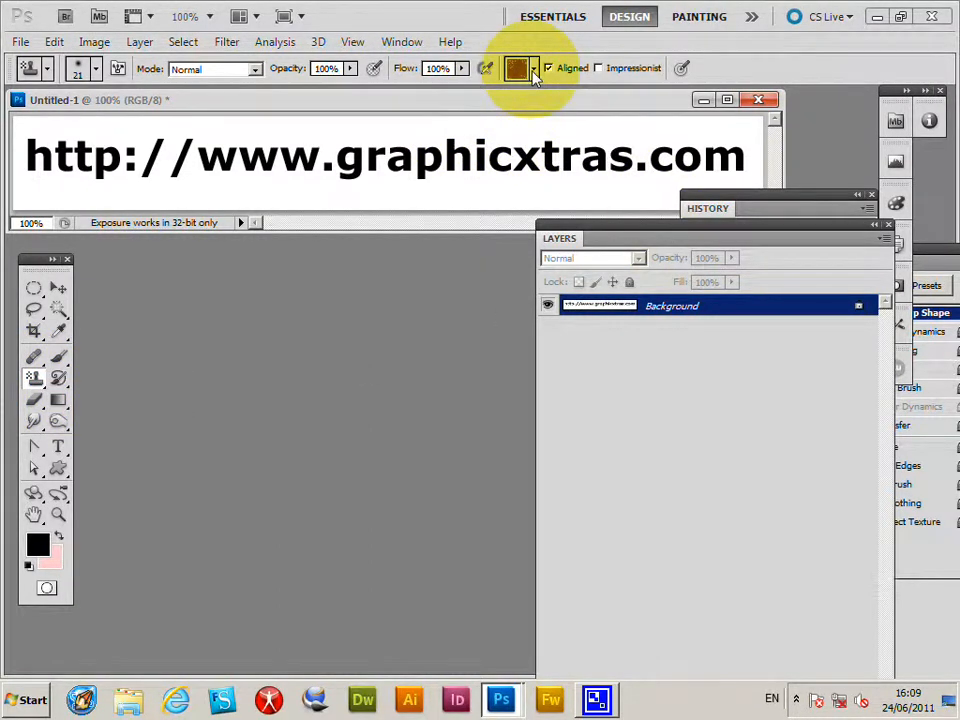
{"action": "left_click", "coordinate": [532, 68]}
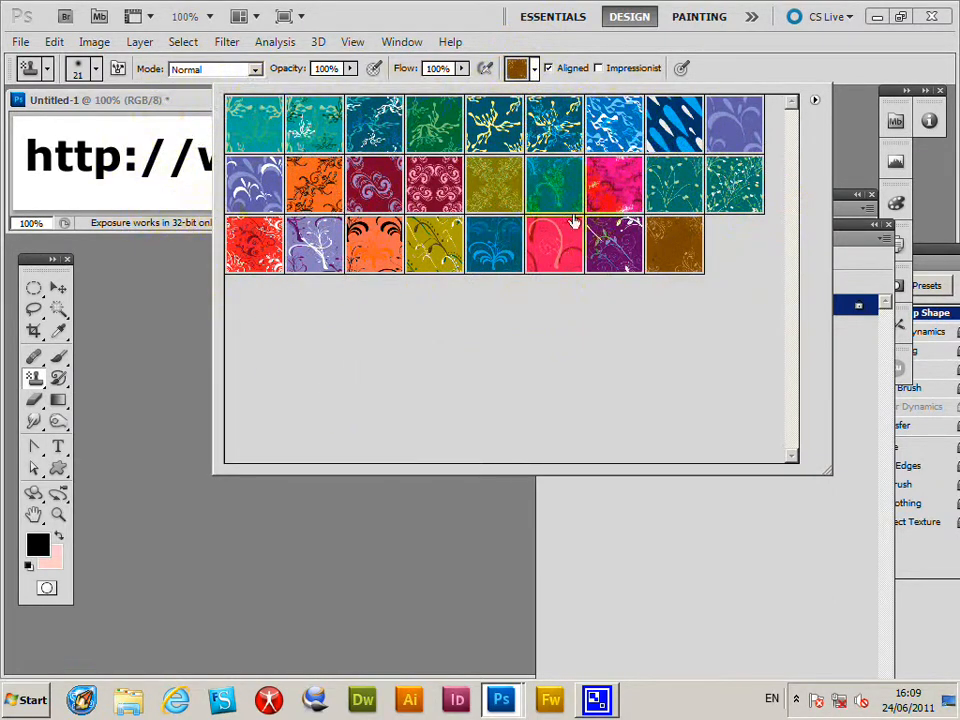
{"action": "mouse_move", "coordinate": [504, 164]}
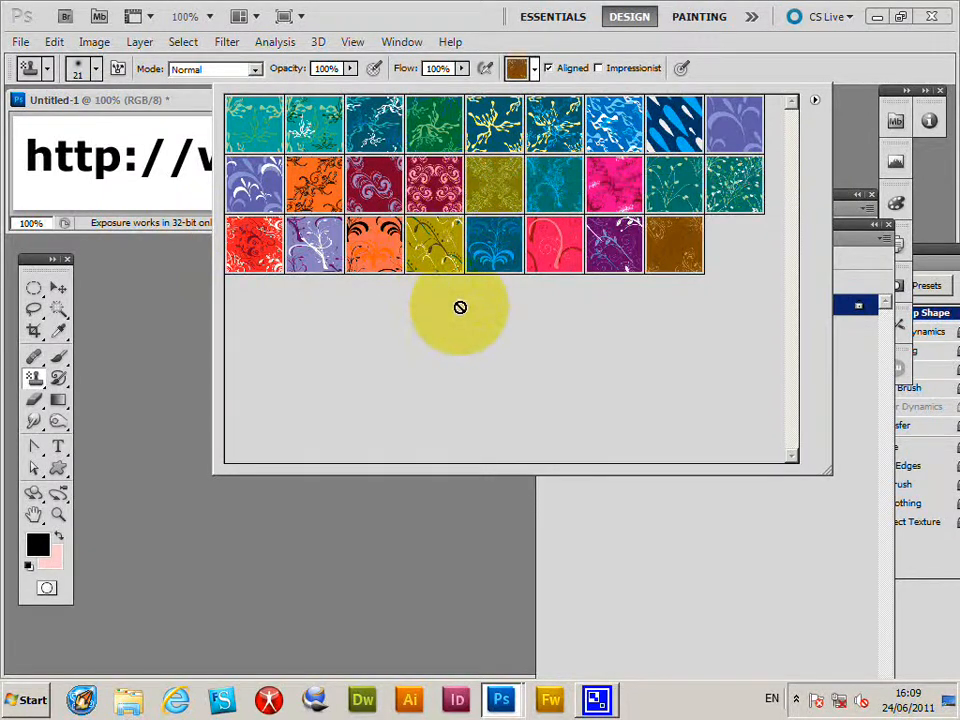
{"action": "mouse_move", "coordinate": [464, 302]}
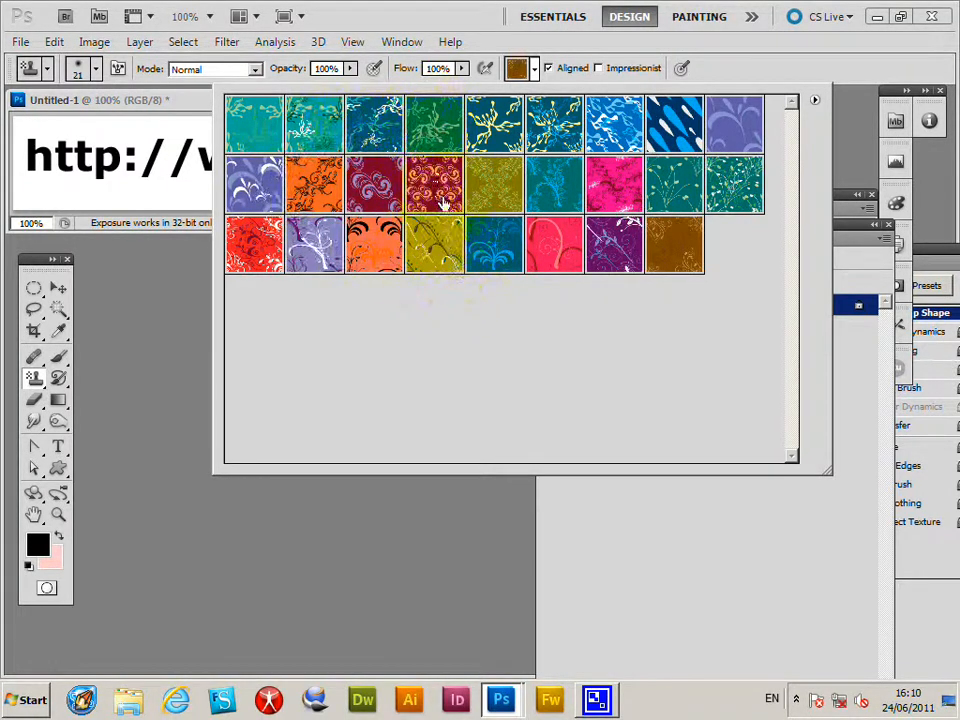
{"action": "mouse_move", "coordinate": [424, 184]}
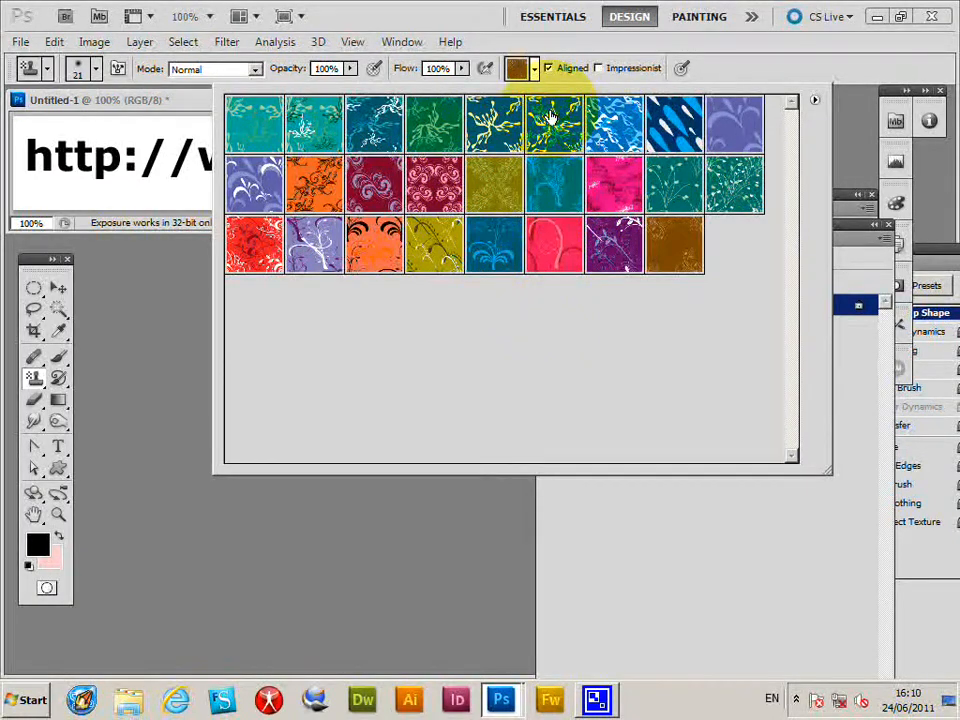
{"action": "mouse_move", "coordinate": [610, 124]}
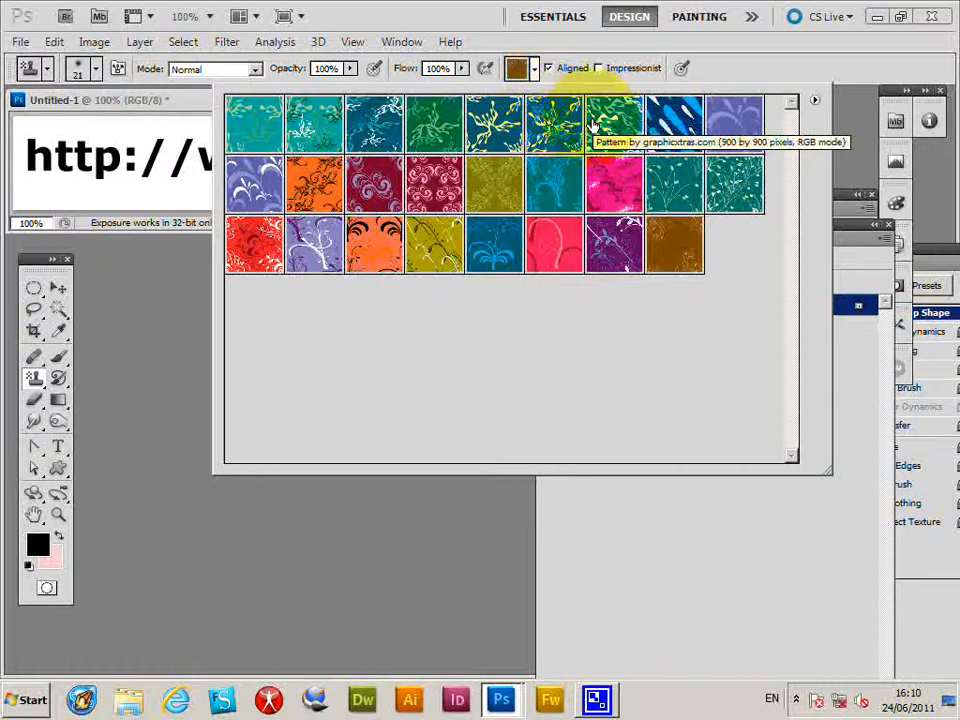
{"action": "mouse_move", "coordinate": [144, 304]}
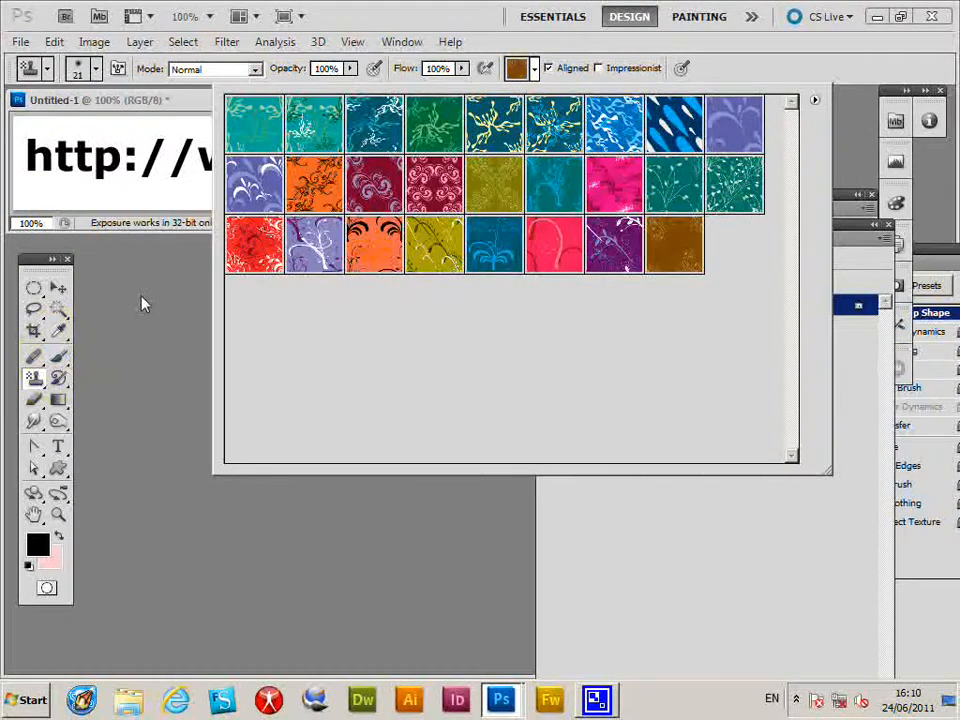
- Create a new 900×900 document and add a Pattern fill layer with the blue swirl
{"action": "left_click", "coordinate": [20, 40]}
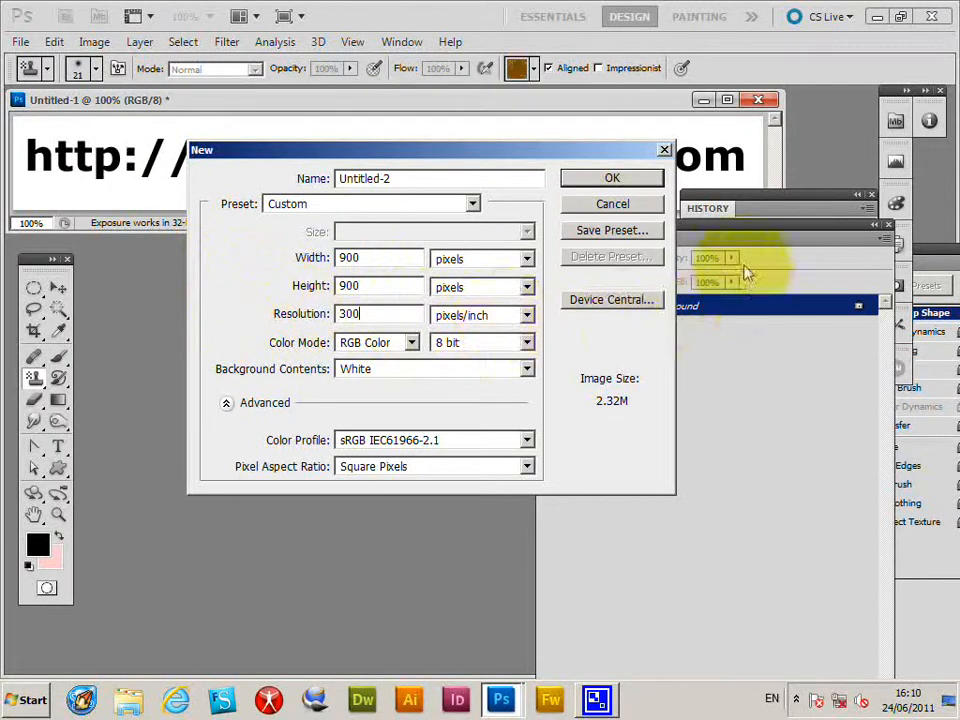
{"action": "left_click", "coordinate": [612, 178]}
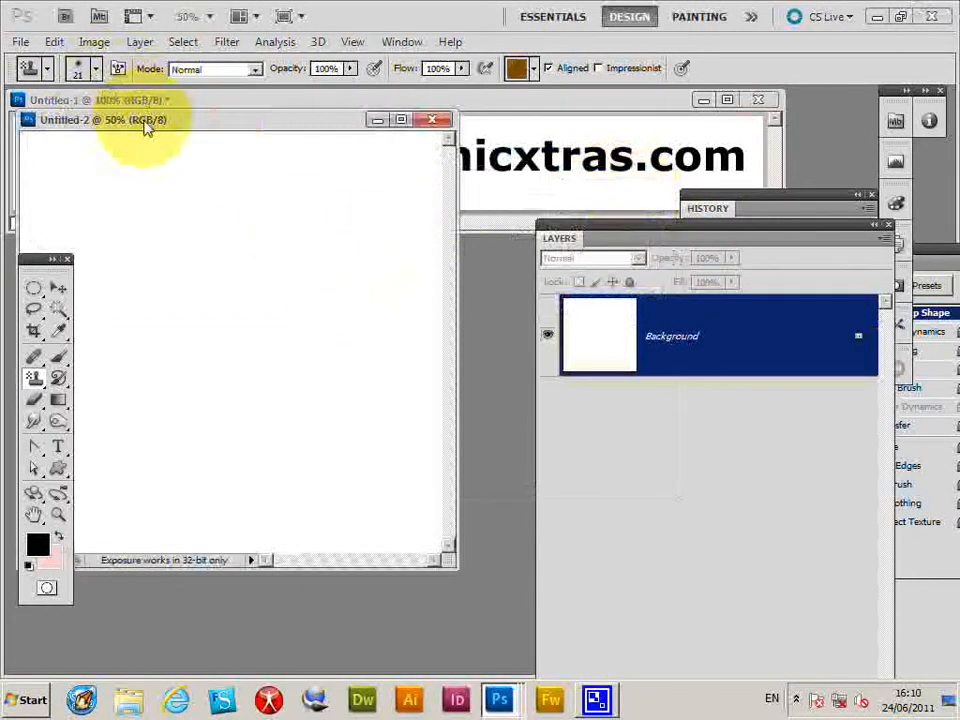
{"action": "left_click", "coordinate": [140, 40]}
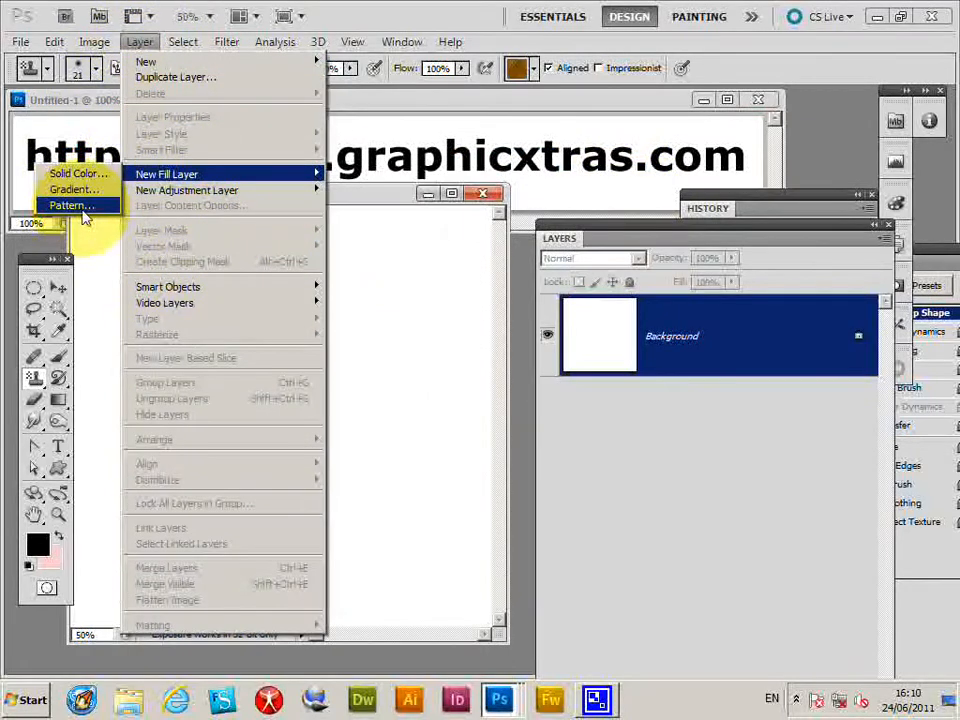
{"action": "left_click", "coordinate": [70, 204]}
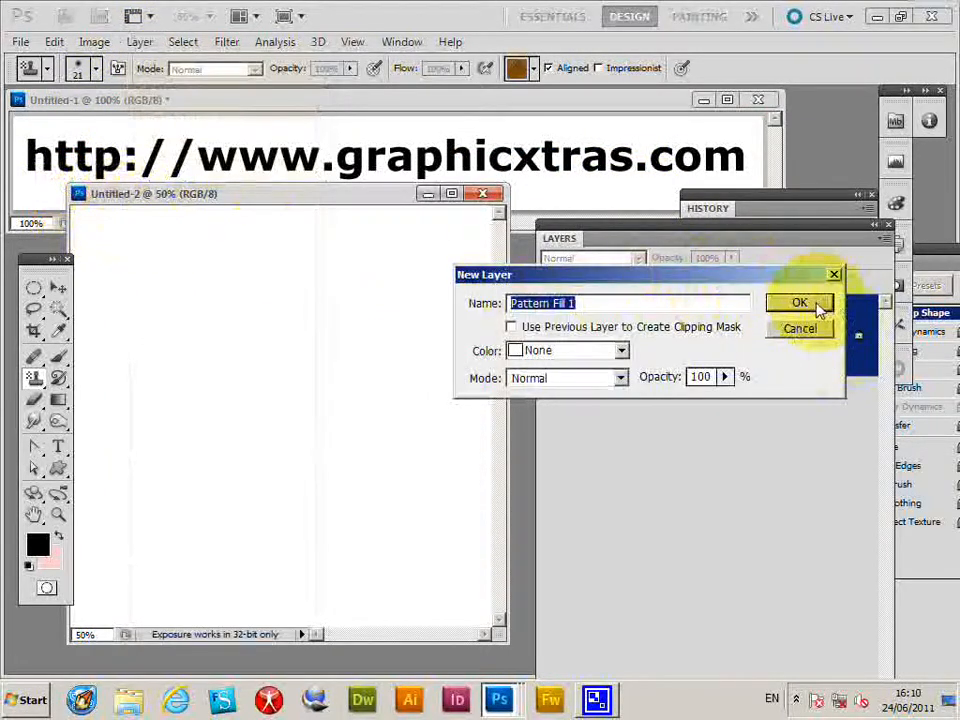
{"action": "left_click", "coordinate": [800, 302]}
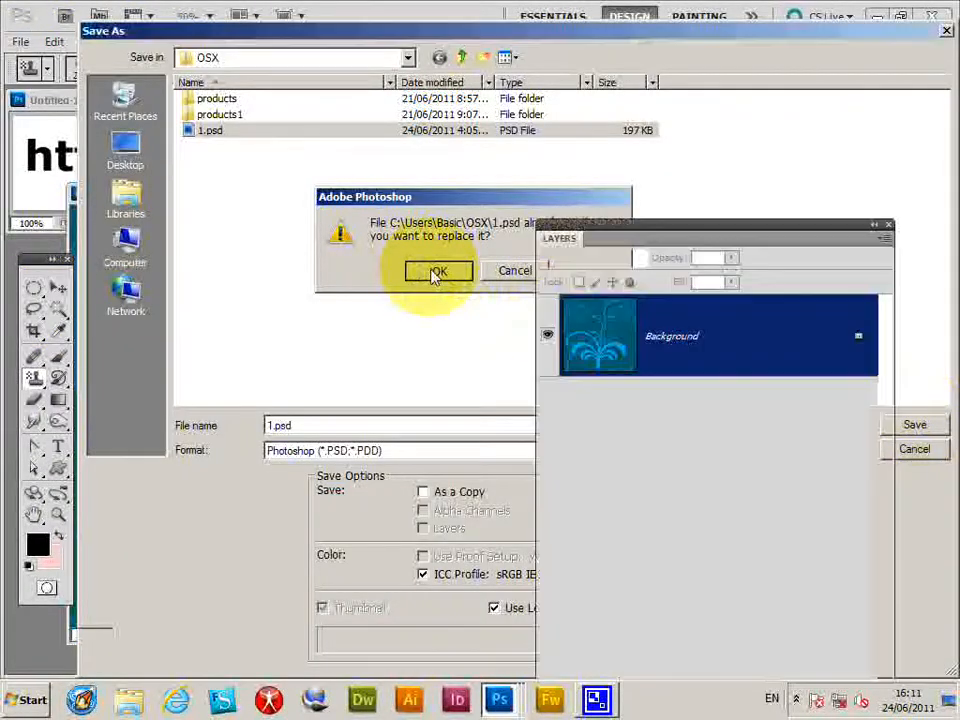
- Confirm replacing 1.psd, then reopen the saved 1.psd swirl tile from its folder
{"action": "left_click", "coordinate": [438, 272]}
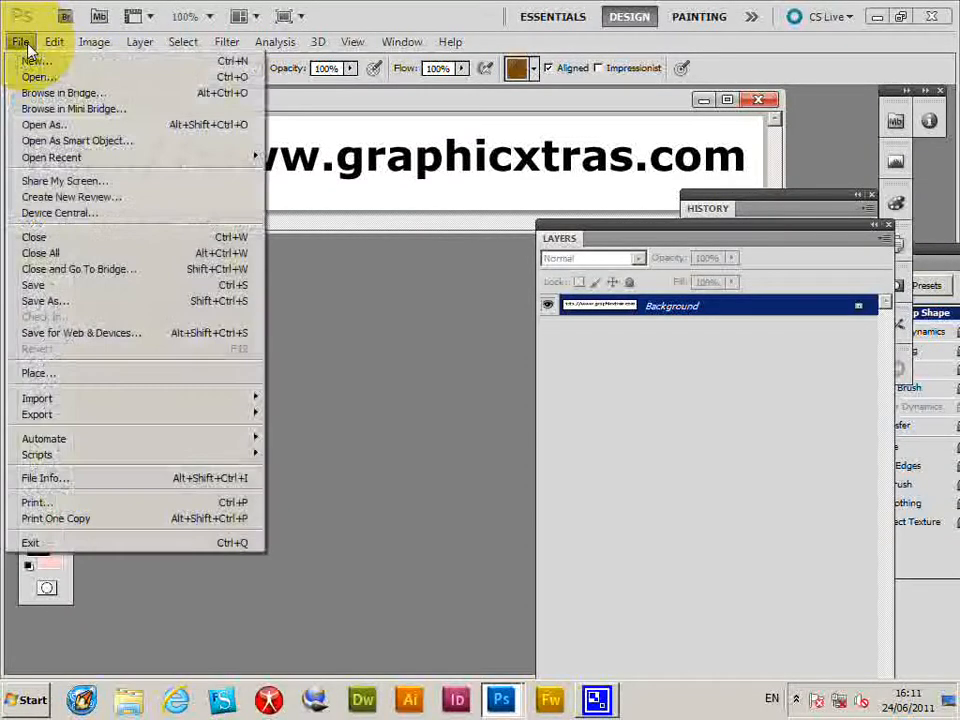
{"action": "mouse_move", "coordinate": [38, 76]}
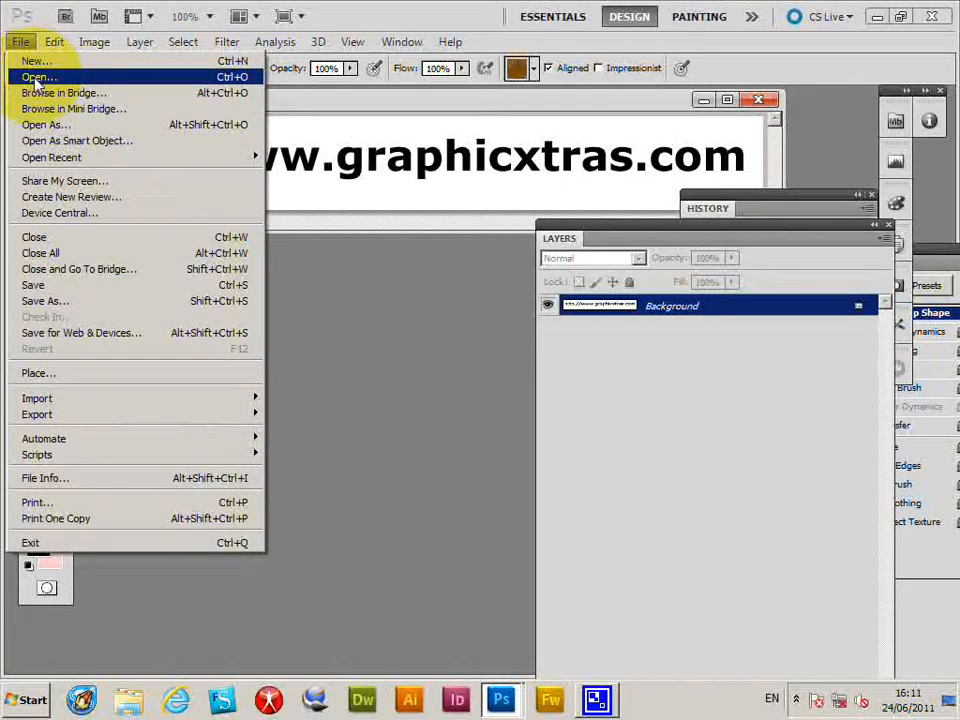
{"action": "left_click", "coordinate": [38, 76]}
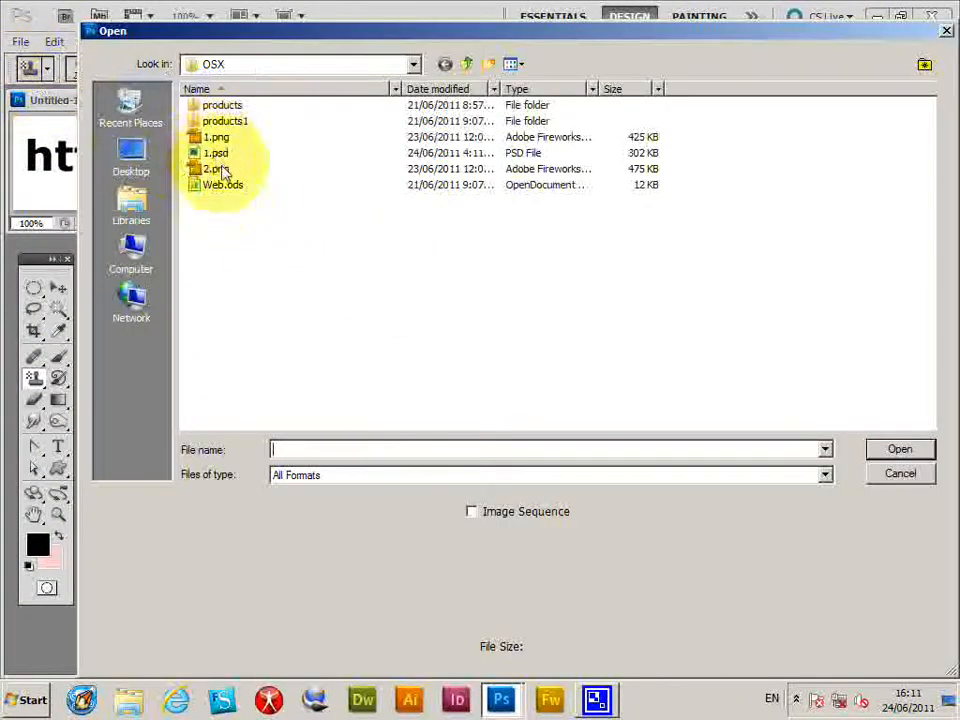
{"action": "left_click", "coordinate": [216, 152]}
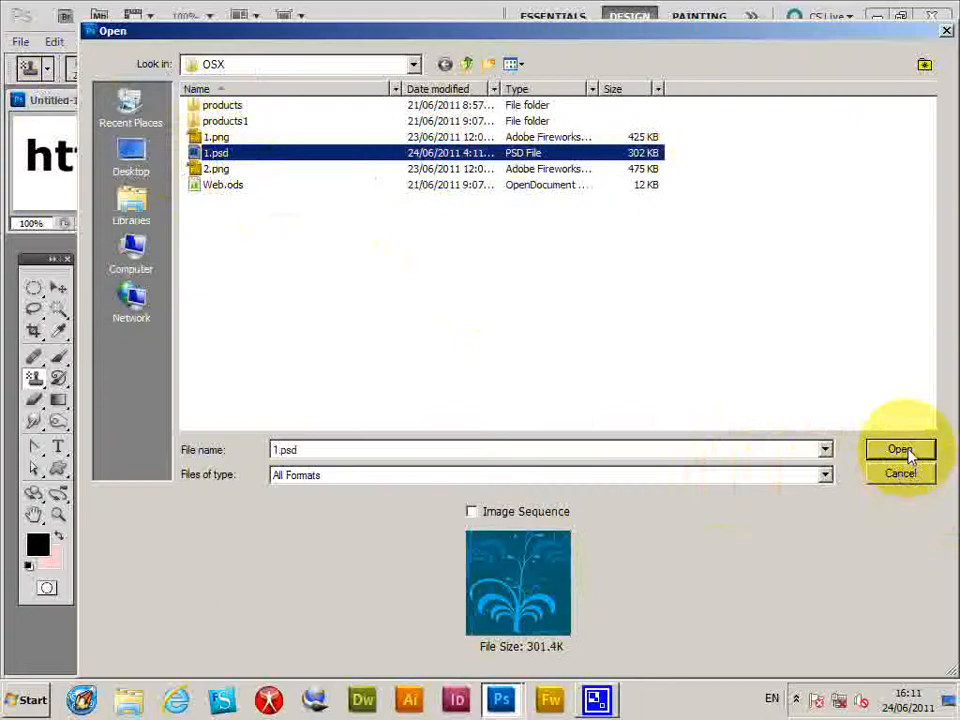
{"action": "left_click", "coordinate": [900, 448]}
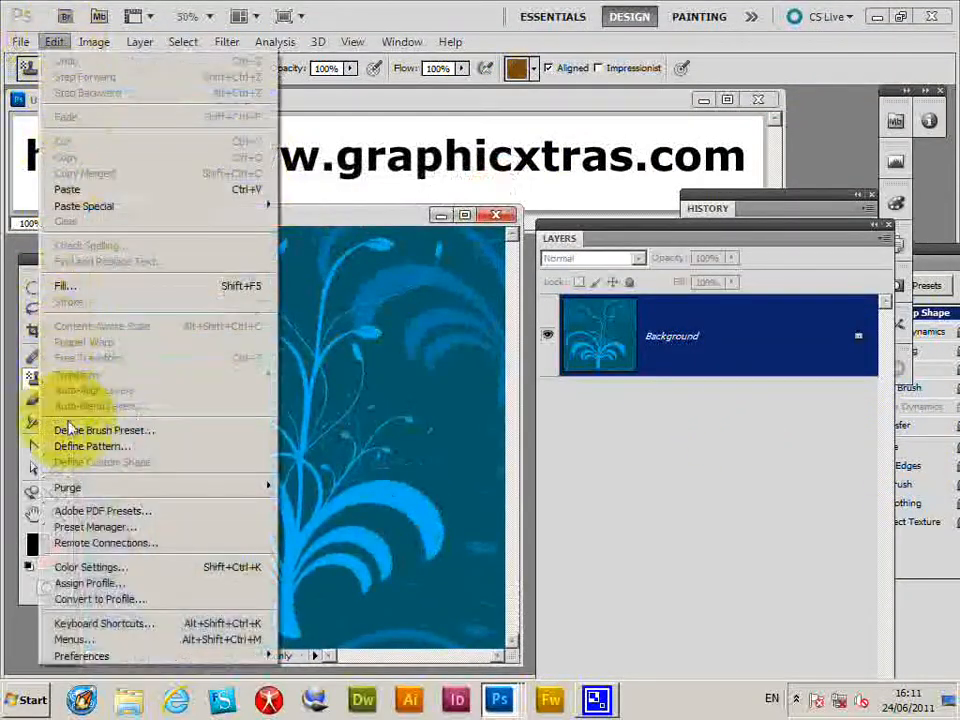
{"action": "mouse_move", "coordinate": [90, 446]}
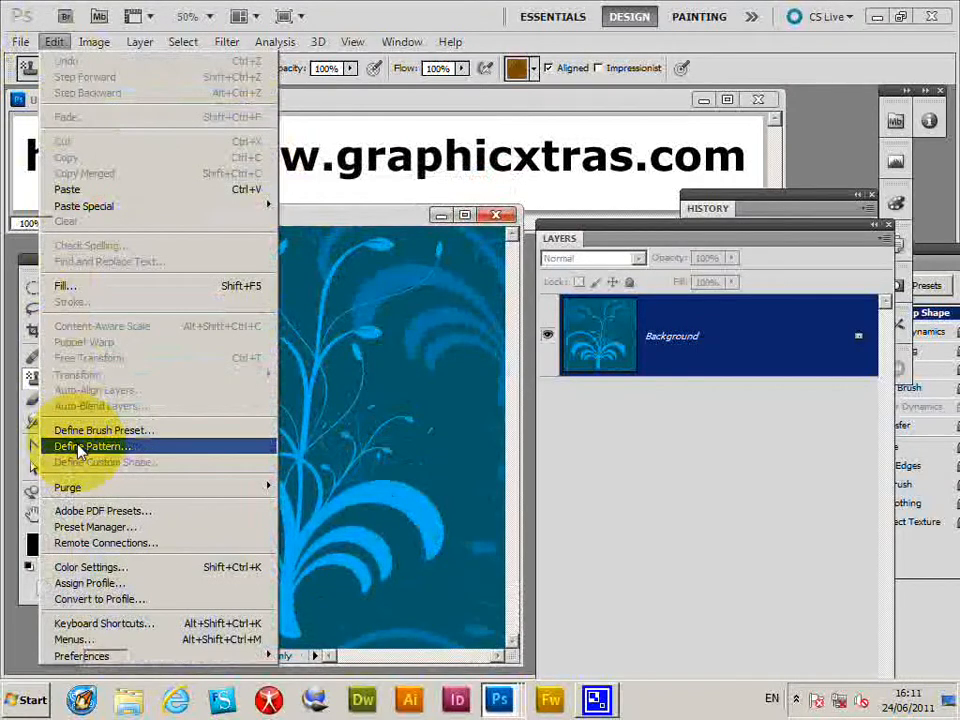
- Define the swirl image as a named pattern and start a new Pattern fill layer
{"action": "left_click", "coordinate": [90, 446]}
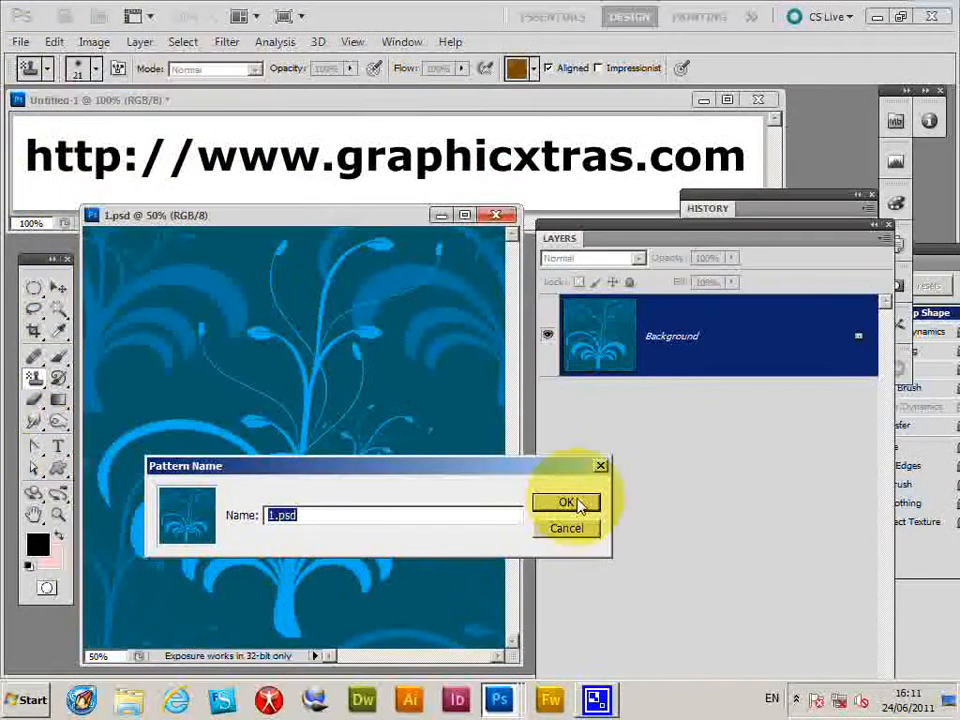
{"action": "left_click", "coordinate": [566, 502]}
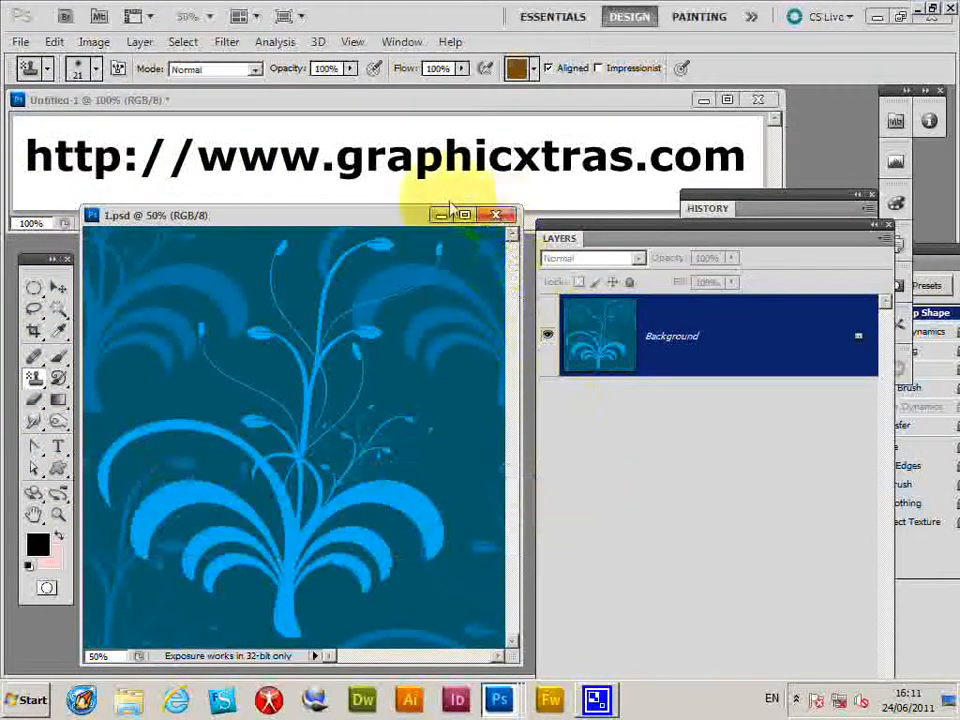
{"action": "left_click", "coordinate": [140, 40]}
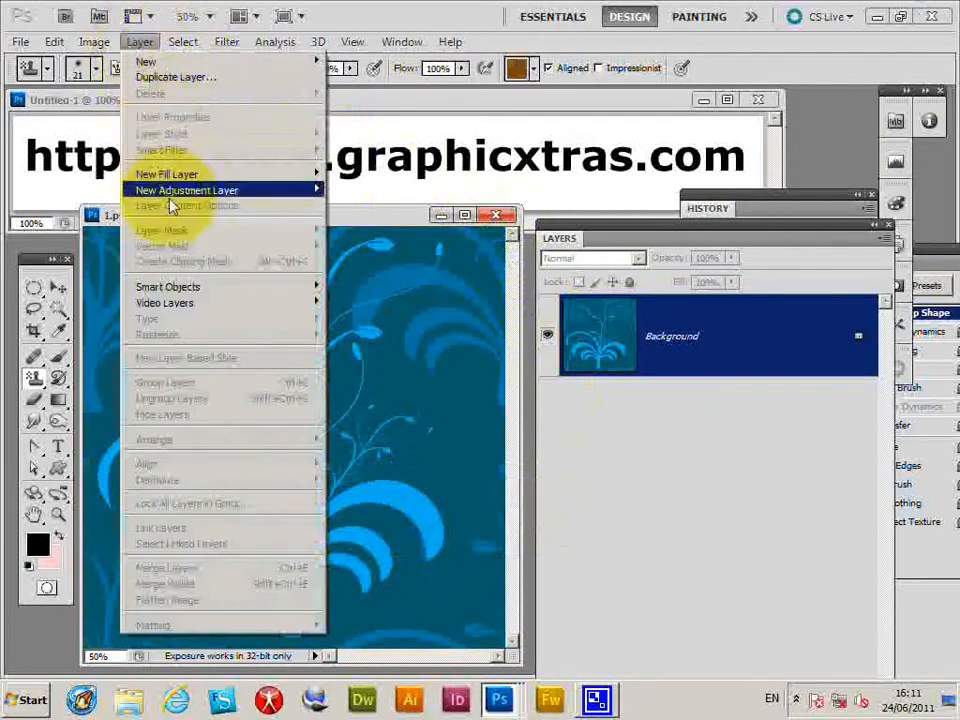
{"action": "left_click", "coordinate": [186, 190]}
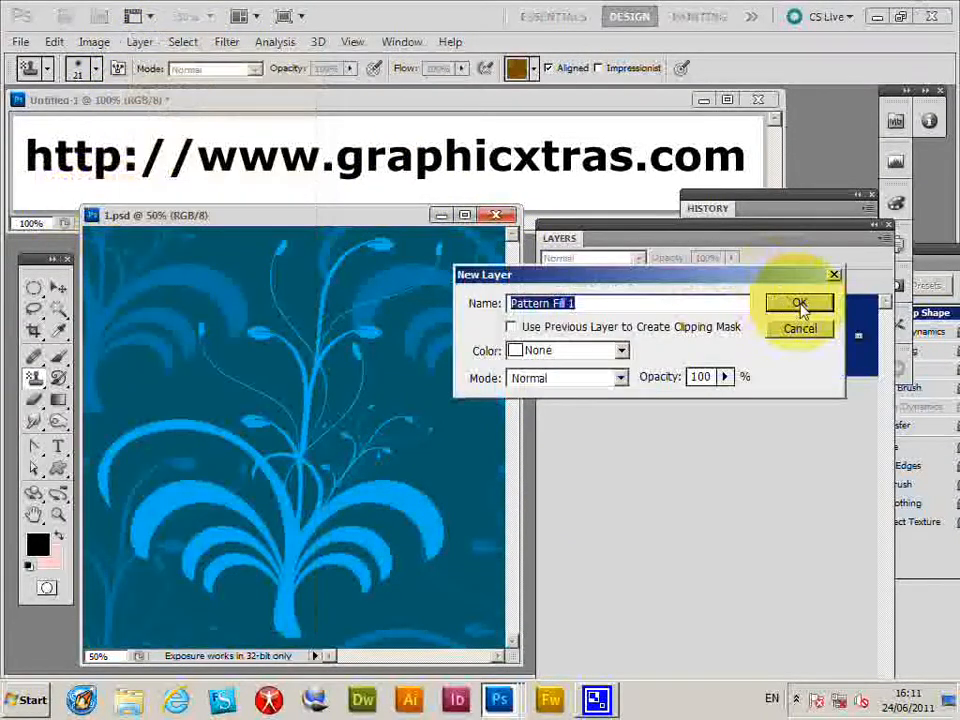
{"action": "left_click", "coordinate": [800, 304]}
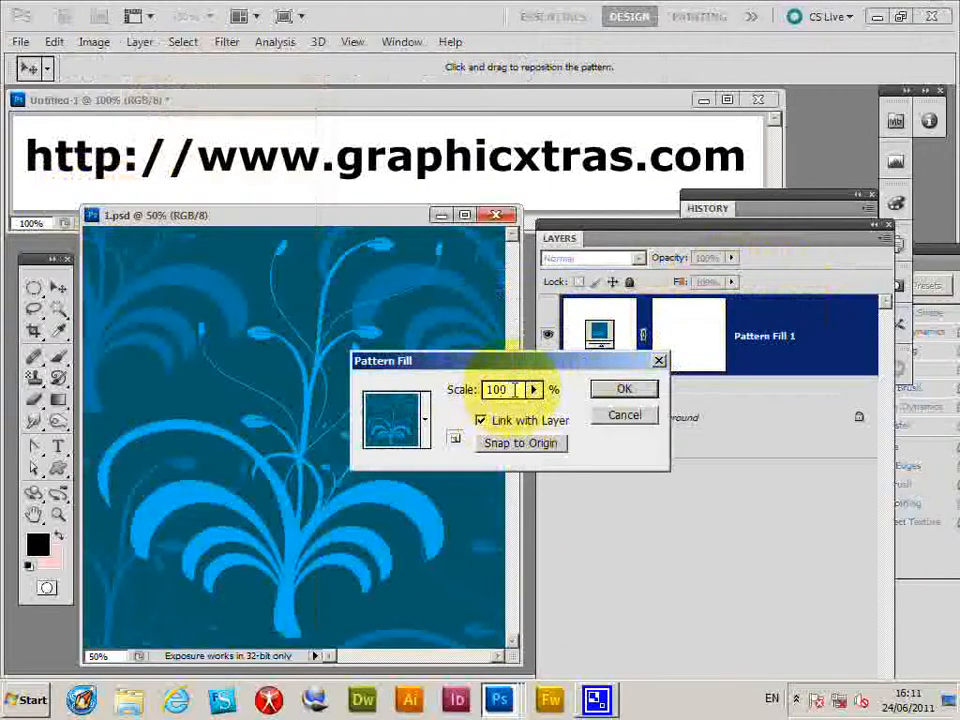
- Set the pattern fill scale to 25, shift the swirl tile sideways, and apply it
{"action": "left_click", "coordinate": [424, 418]}
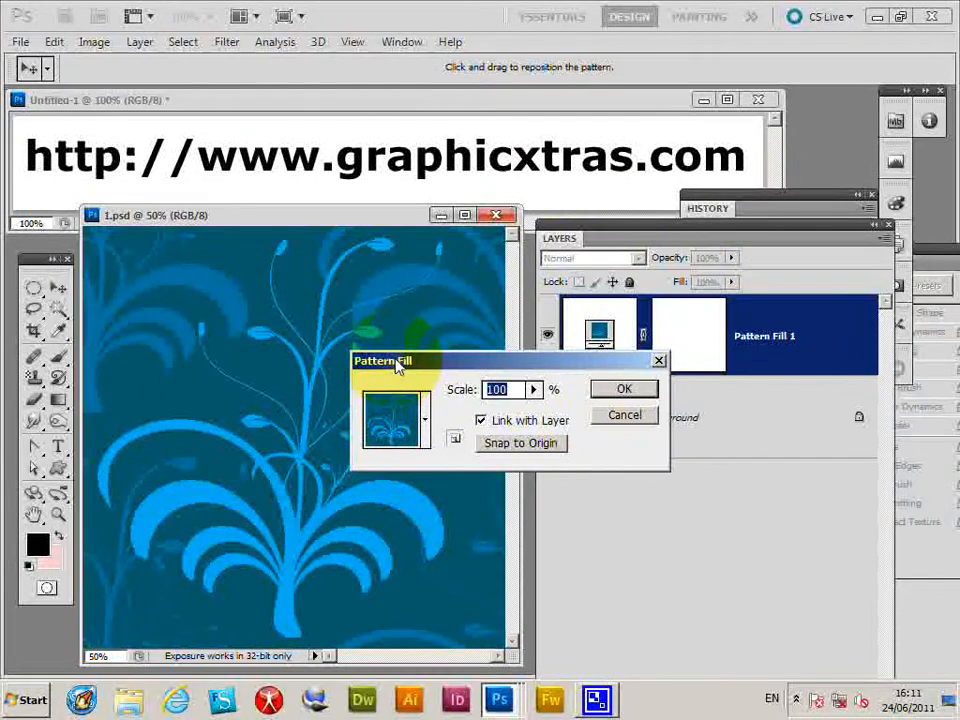
{"action": "type", "text": "25"}
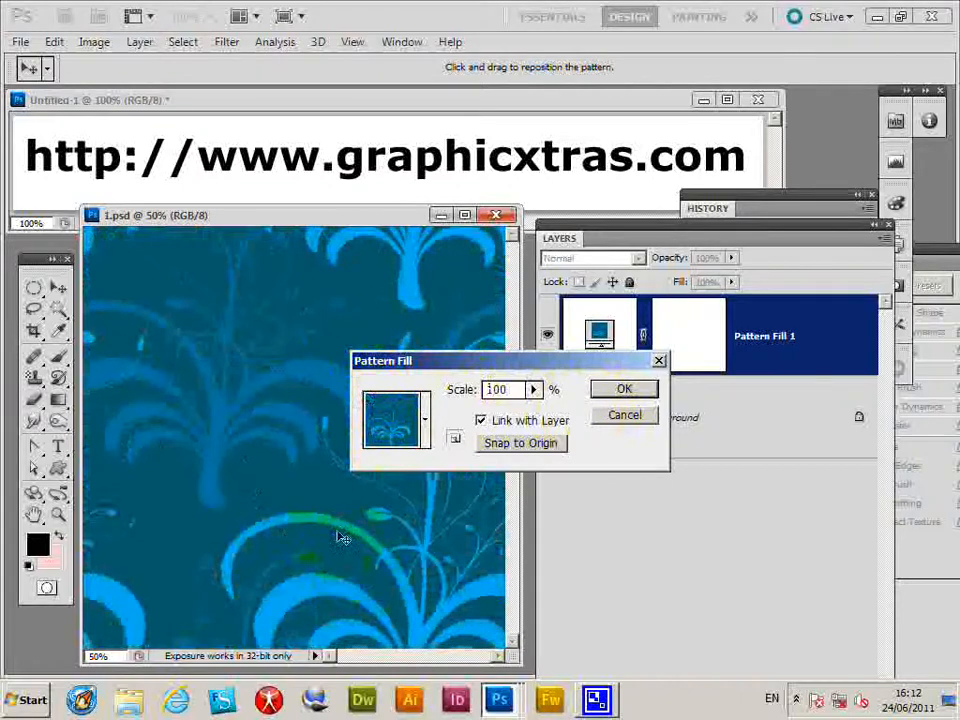
{"action": "left_click_drag", "start_coordinate": [340, 536], "coordinate": [464, 536]}
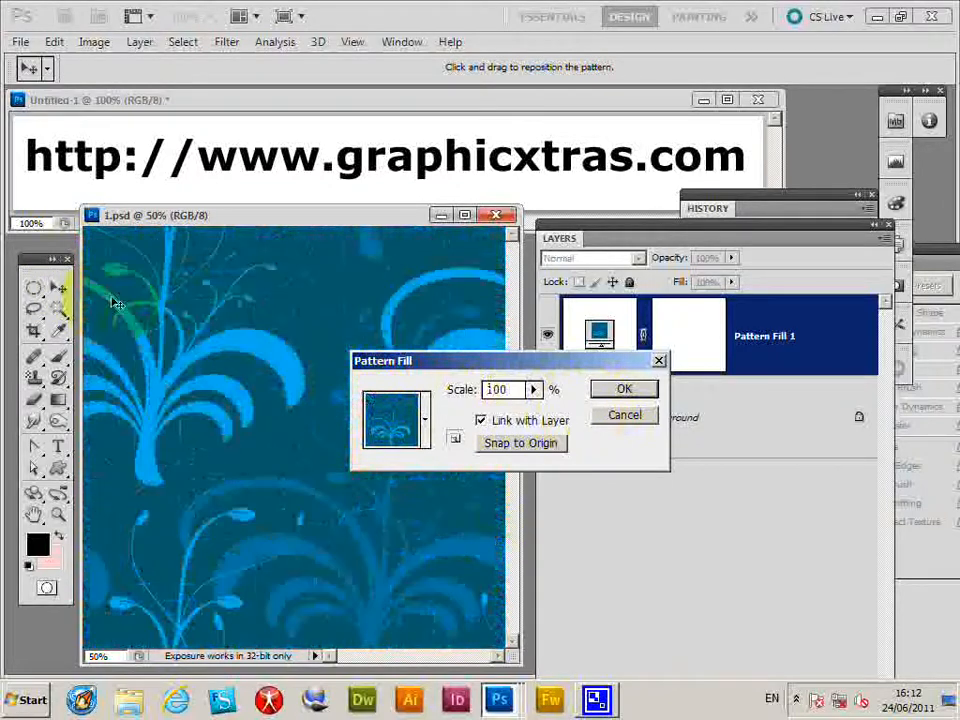
{"action": "left_click", "coordinate": [624, 388]}
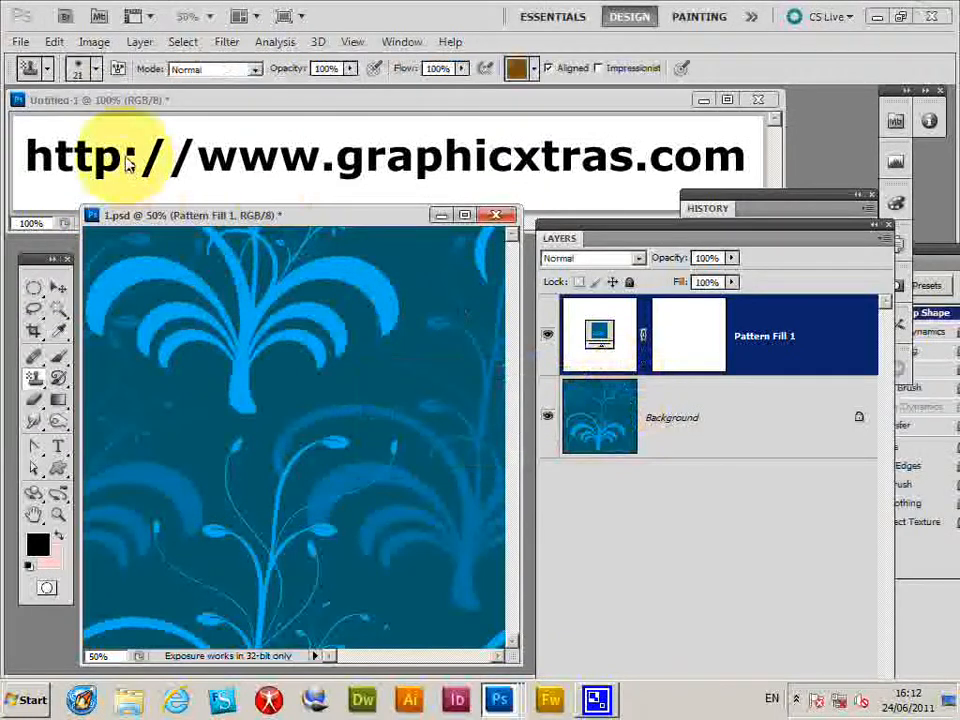